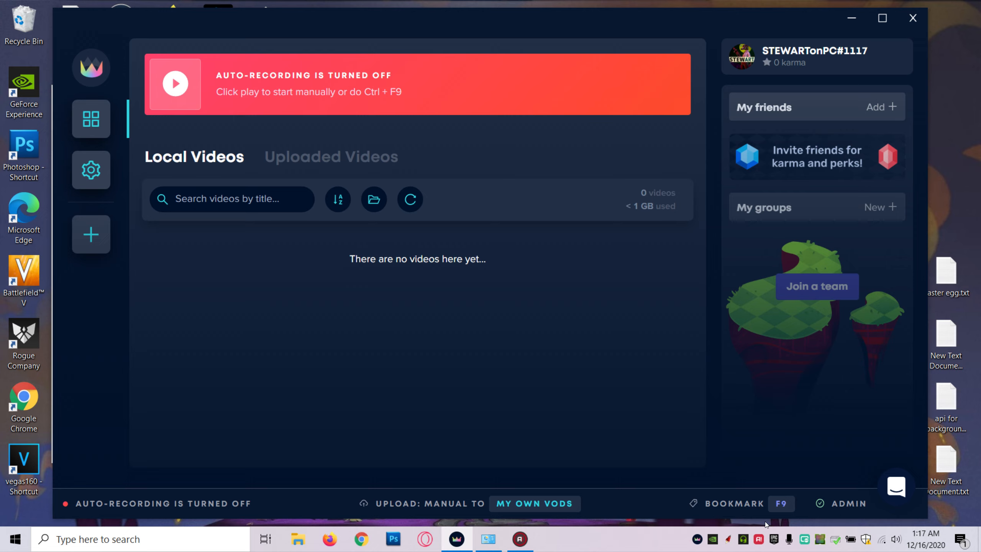
{"action": "mouse_move", "coordinate": [392, 307]}
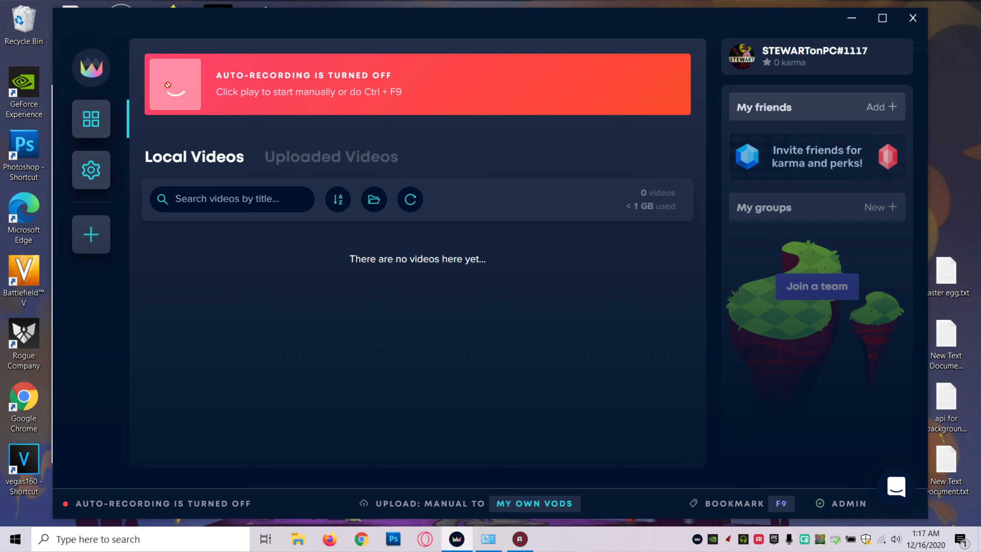
Start a manual screen recording from the auto-recording banner.
{"action": "left_click", "coordinate": [175, 84]}
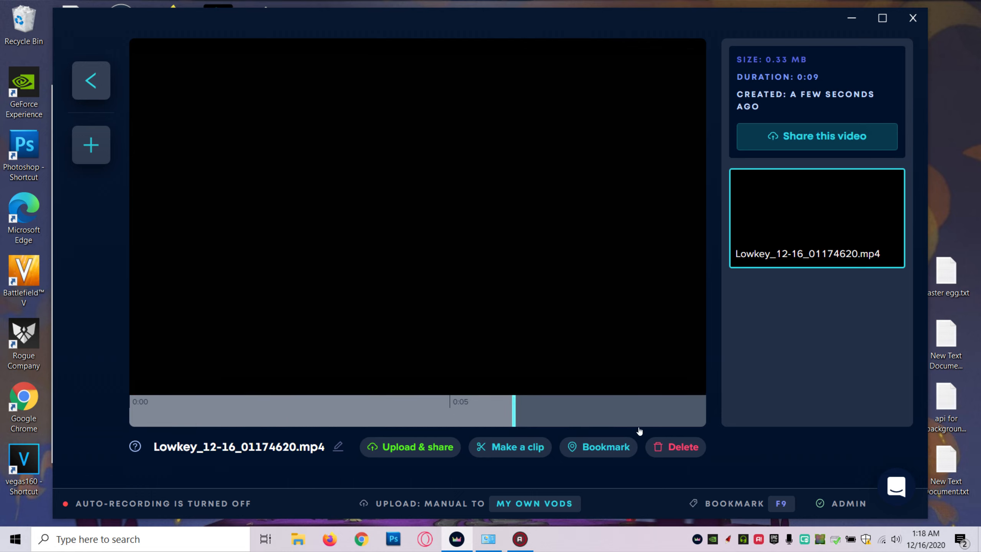
Play the 9-second black clip through, then go back to the Local Videos library.
{"action": "left_click", "coordinate": [675, 447]}
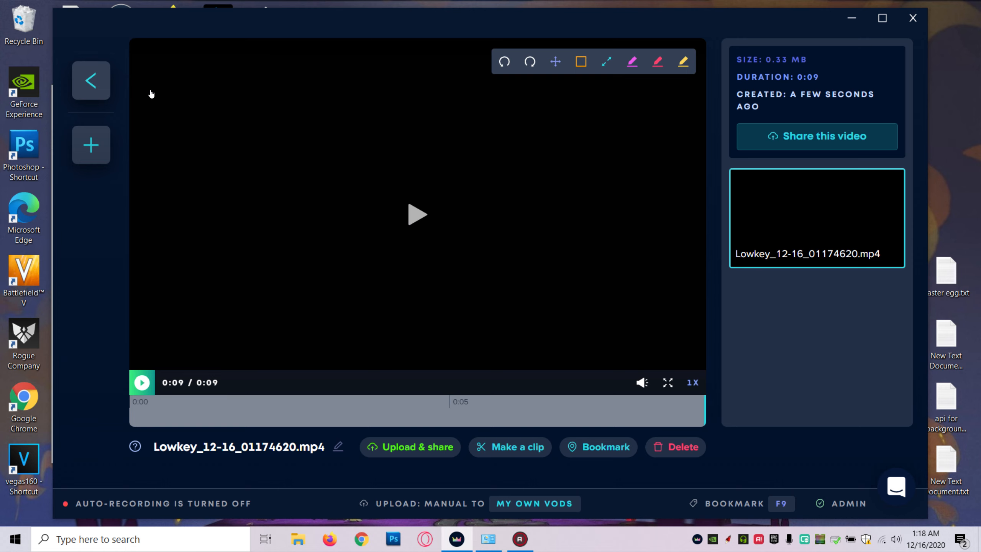
{"action": "left_click", "coordinate": [90, 79]}
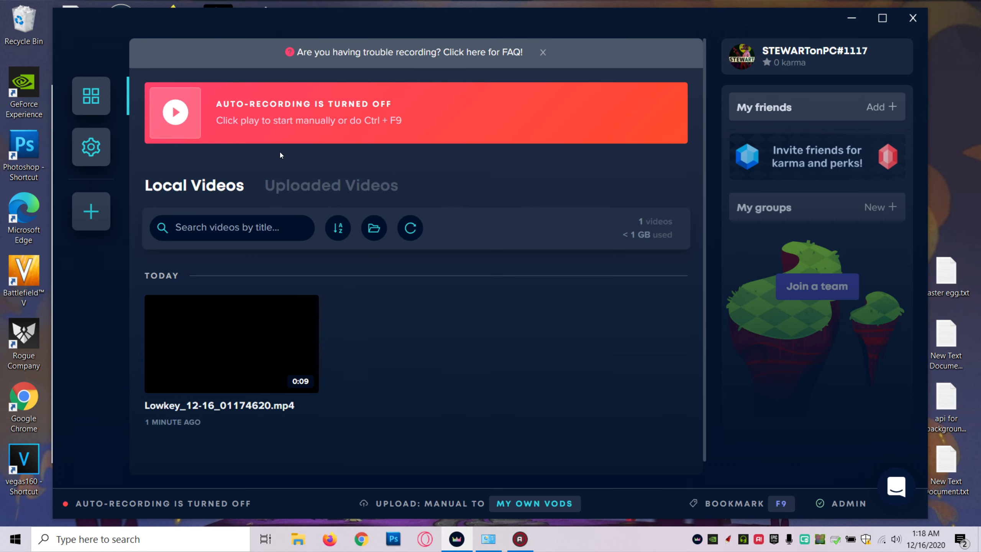
{"action": "mouse_move", "coordinate": [324, 162]}
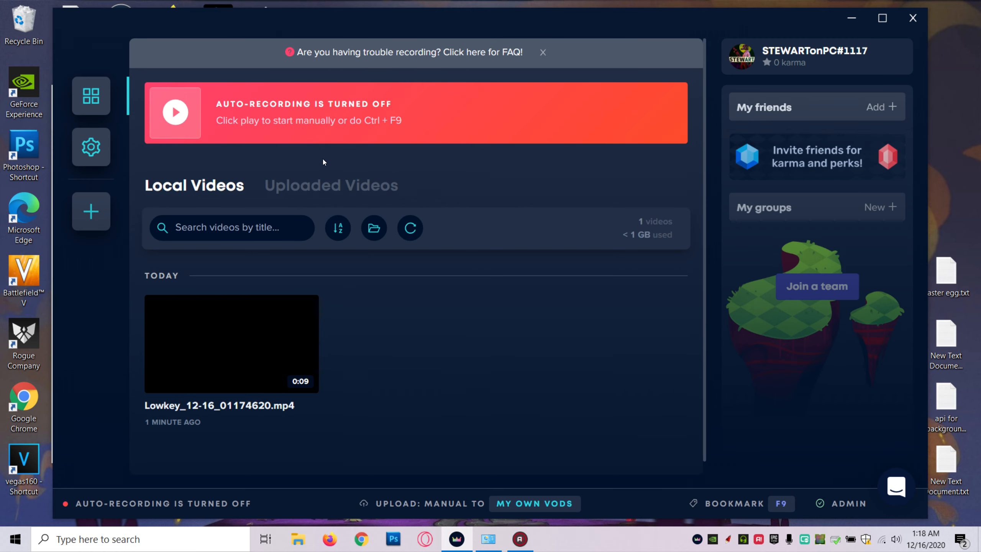
{"action": "mouse_move", "coordinate": [537, 85]}
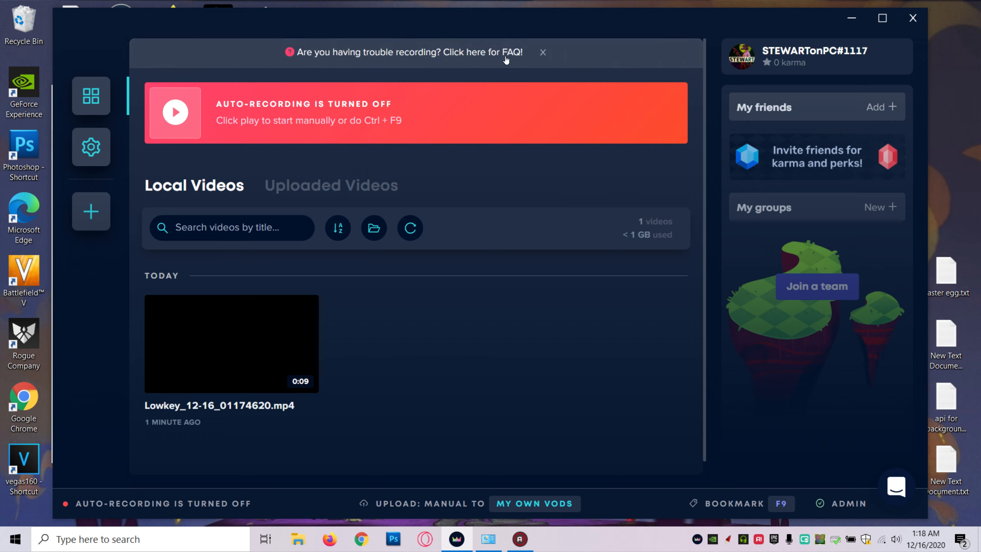
{"action": "mouse_move", "coordinate": [460, 56]}
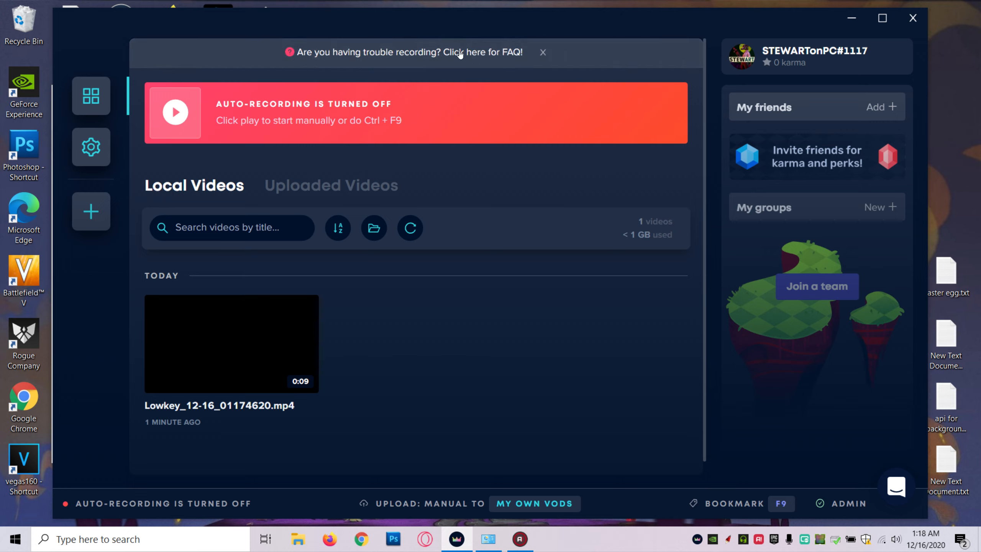
Open the 'trouble recording?' FAQ and scroll to Step 1 with the install path.
{"action": "left_click", "coordinate": [460, 52]}
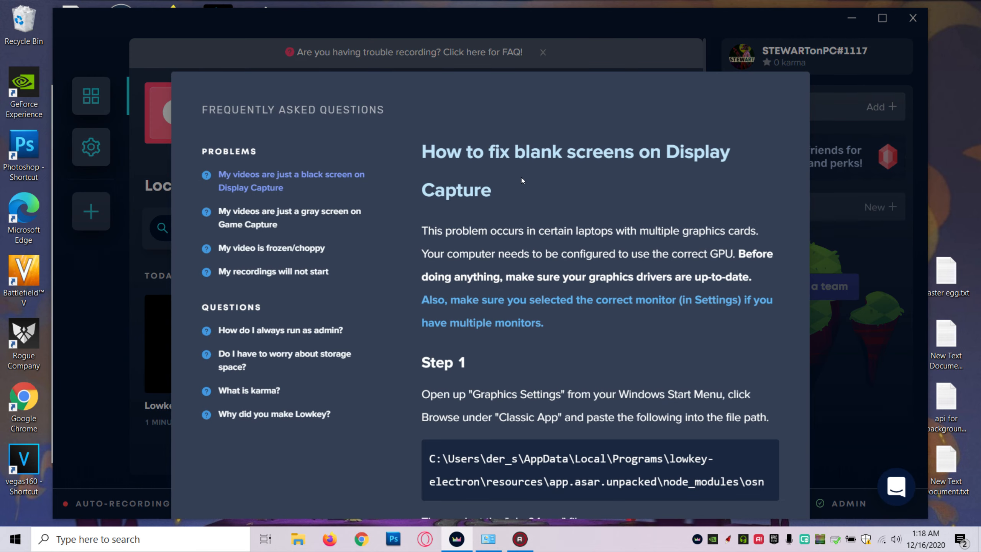
{"action": "scroll", "scroll_direction": "down", "scroll_amount": 3}
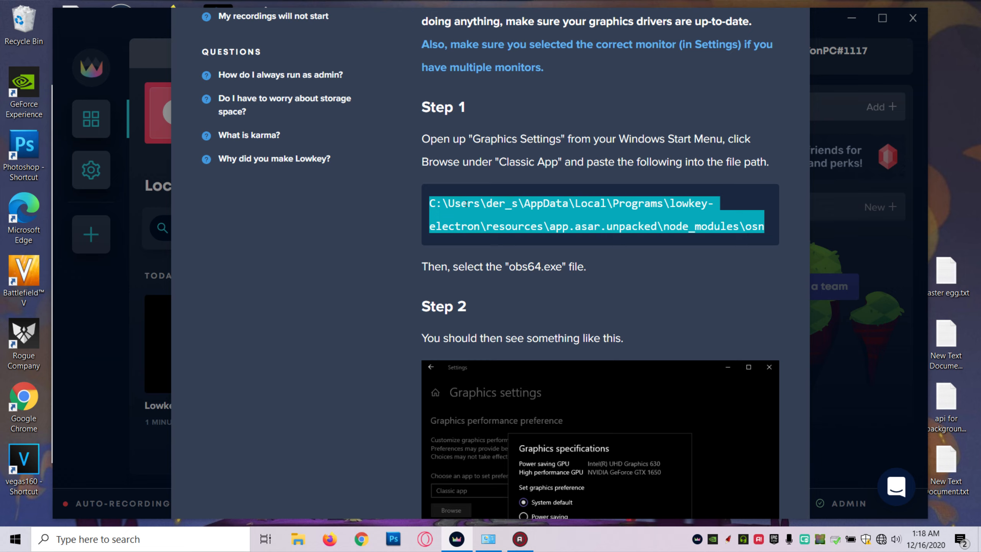
{"action": "mouse_move", "coordinate": [510, 195]}
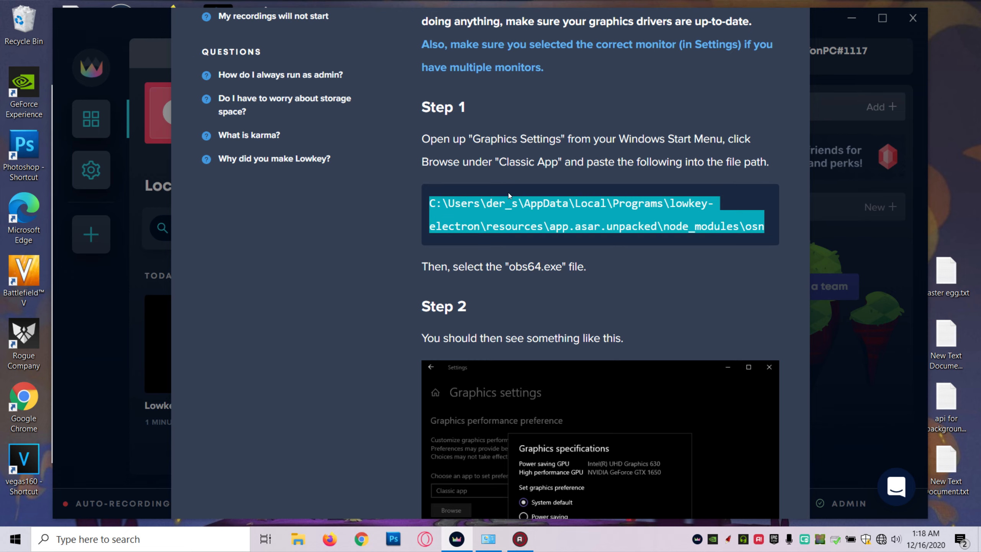
{"action": "mouse_move", "coordinate": [382, 483]}
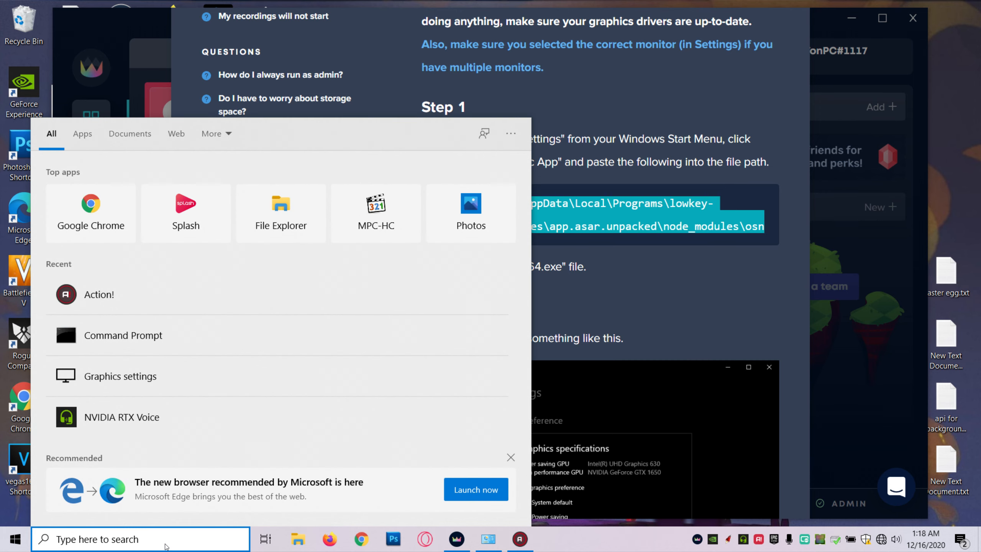
Search 'graphics settings' and choose Desktop app as the app type for a preference.
{"action": "type", "text": "graphics settings"}
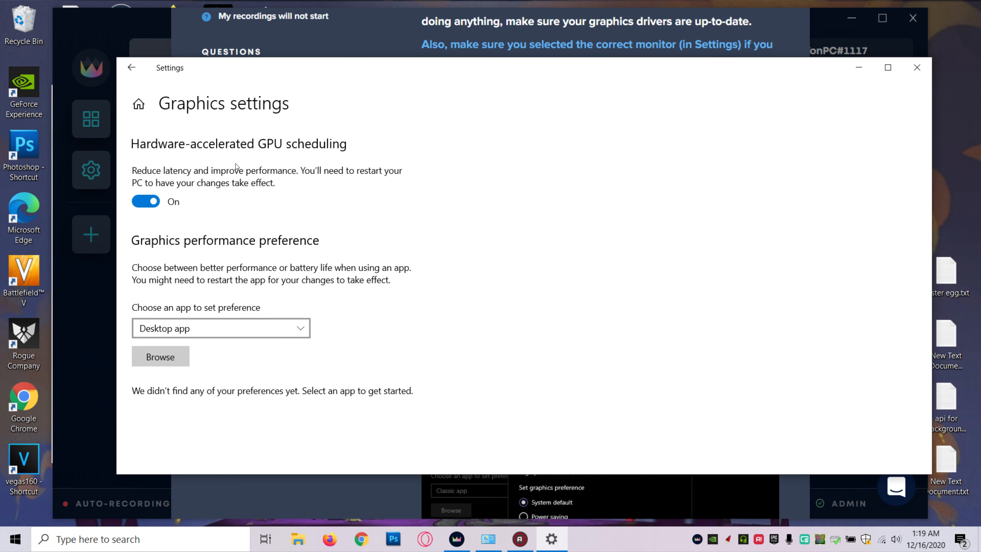
{"action": "mouse_move", "coordinate": [250, 175]}
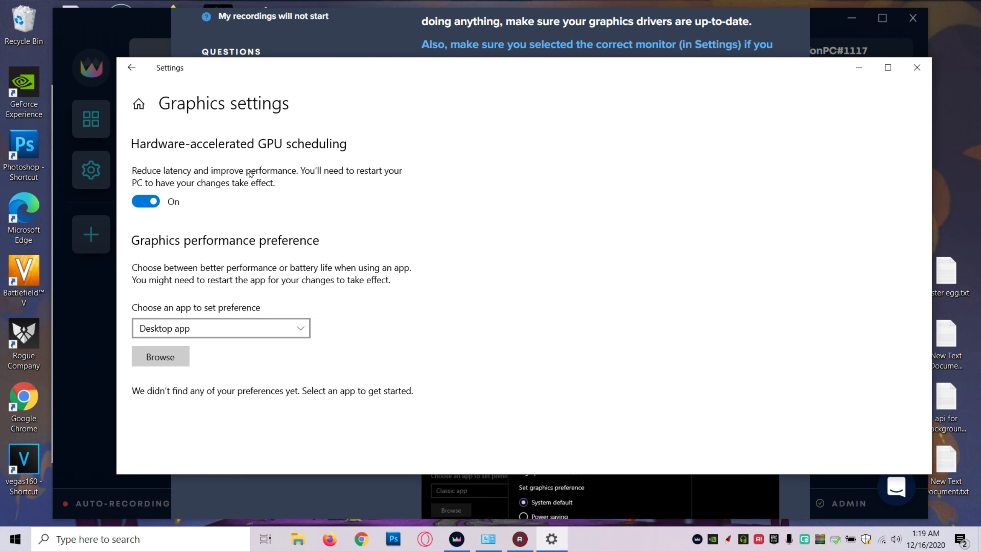
{"action": "mouse_move", "coordinate": [236, 325]}
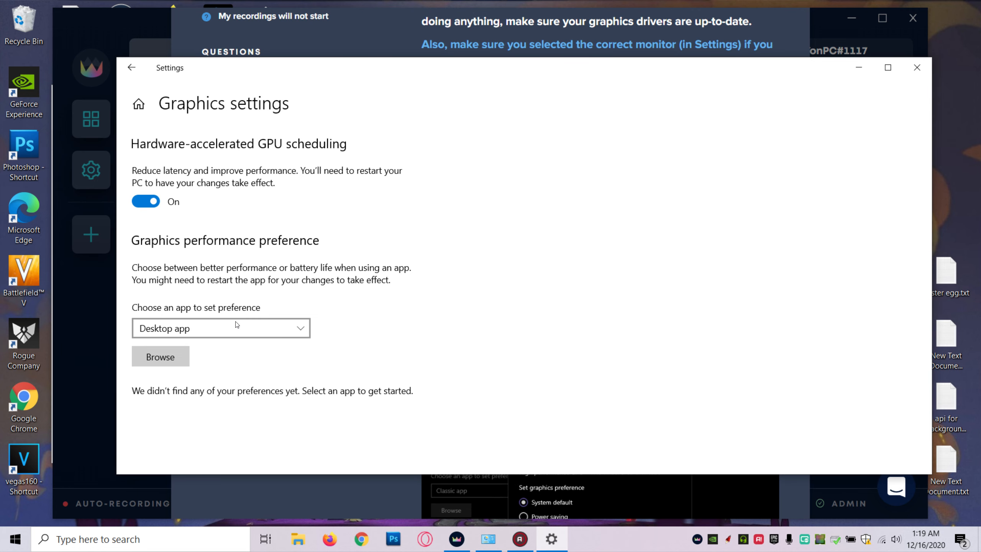
{"action": "left_click", "coordinate": [221, 328]}
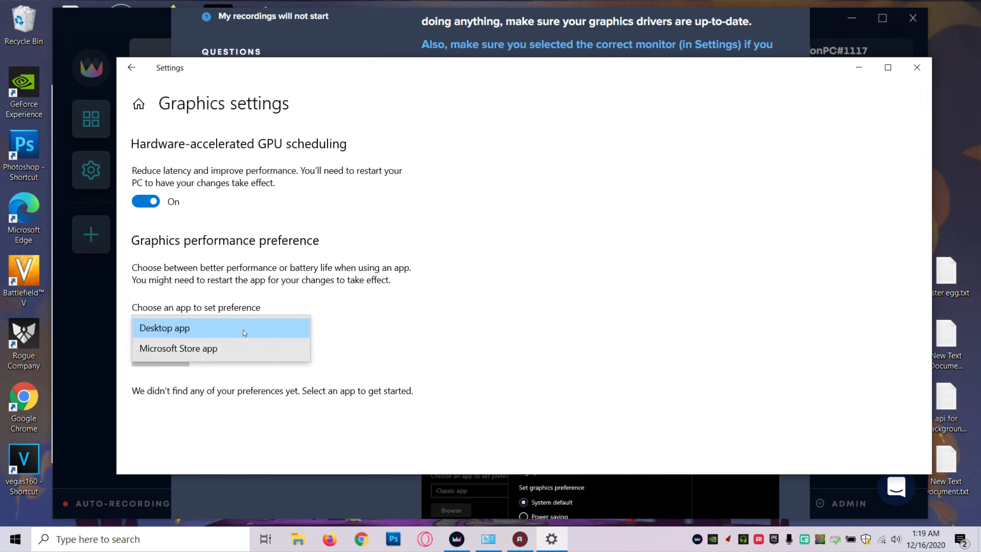
{"action": "left_click", "coordinate": [164, 329]}
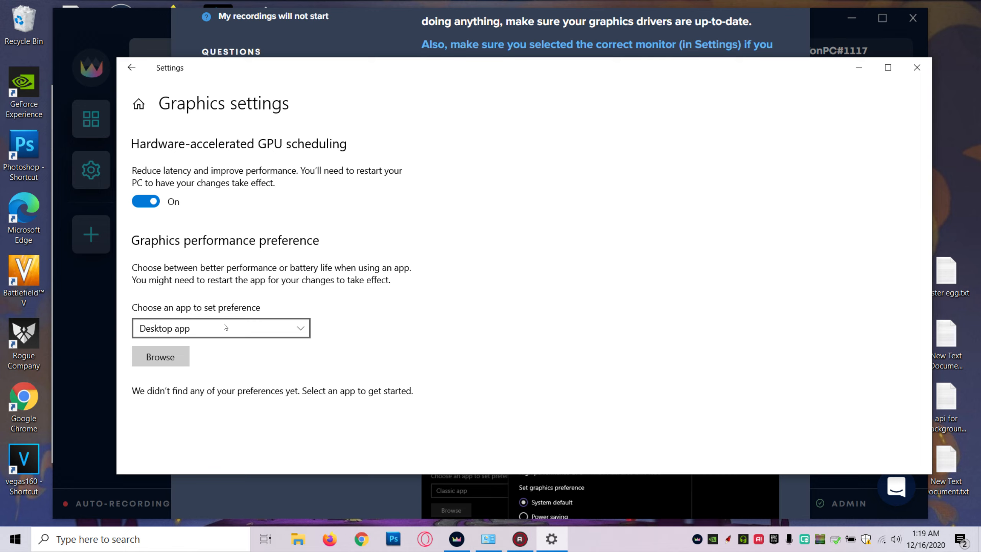
{"action": "mouse_move", "coordinate": [210, 334]}
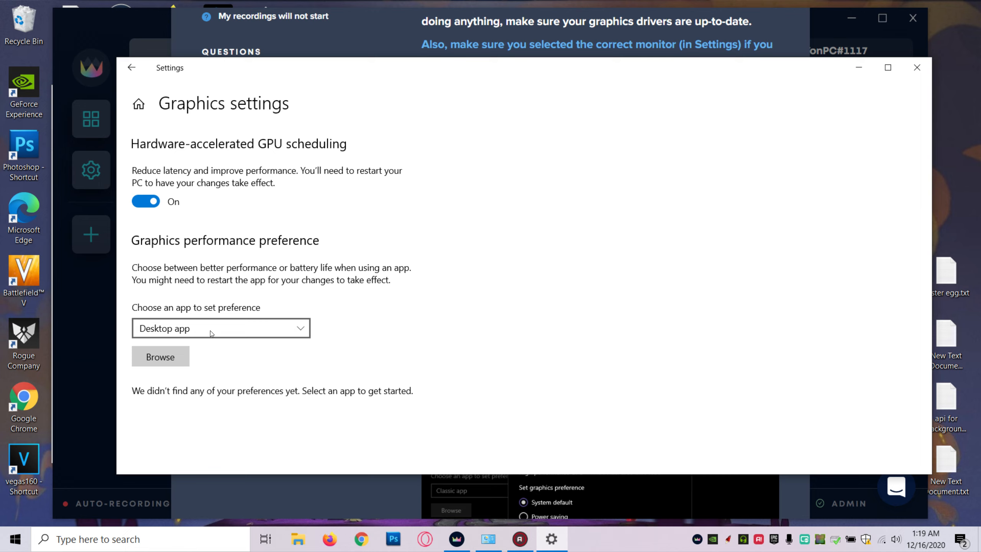
{"action": "left_click", "coordinate": [220, 328]}
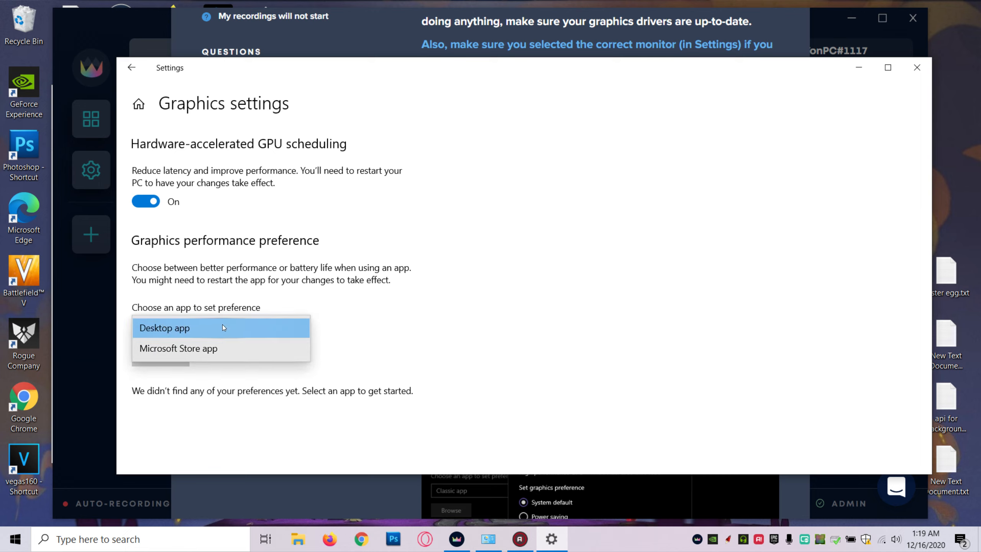
{"action": "mouse_move", "coordinate": [236, 325]}
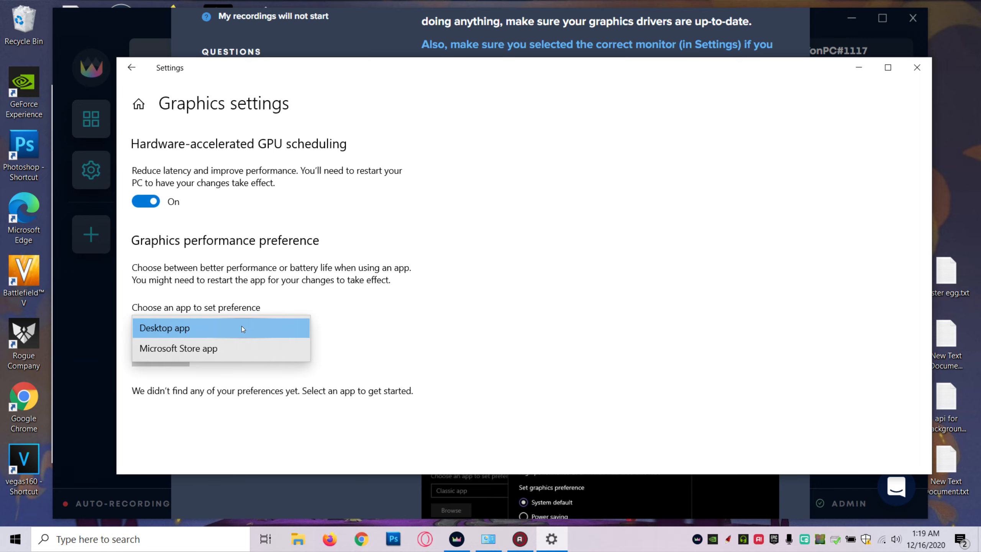
{"action": "left_click", "coordinate": [165, 329]}
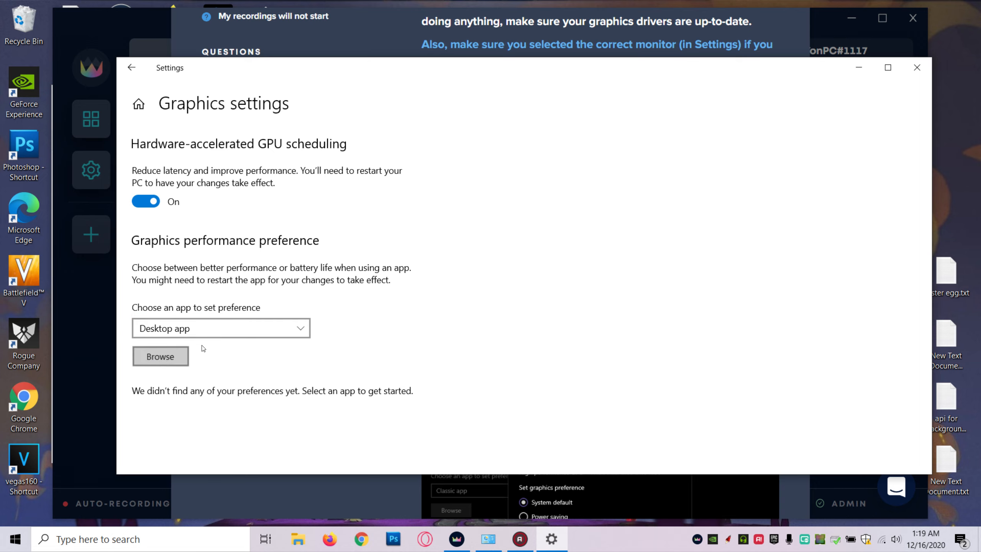
Browse to Lowkey's osn folder and add obs64.exe to the graphics preference list.
{"action": "left_click", "coordinate": [160, 356]}
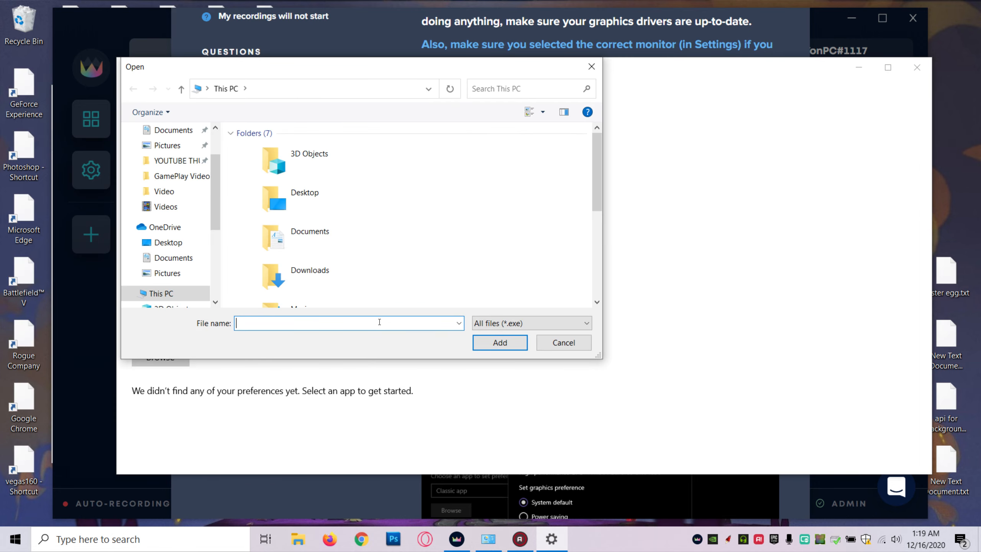
{"action": "type", "text": "wkey-electron\\resources\\app.asar.unpacked\\node_modules\\osn"}
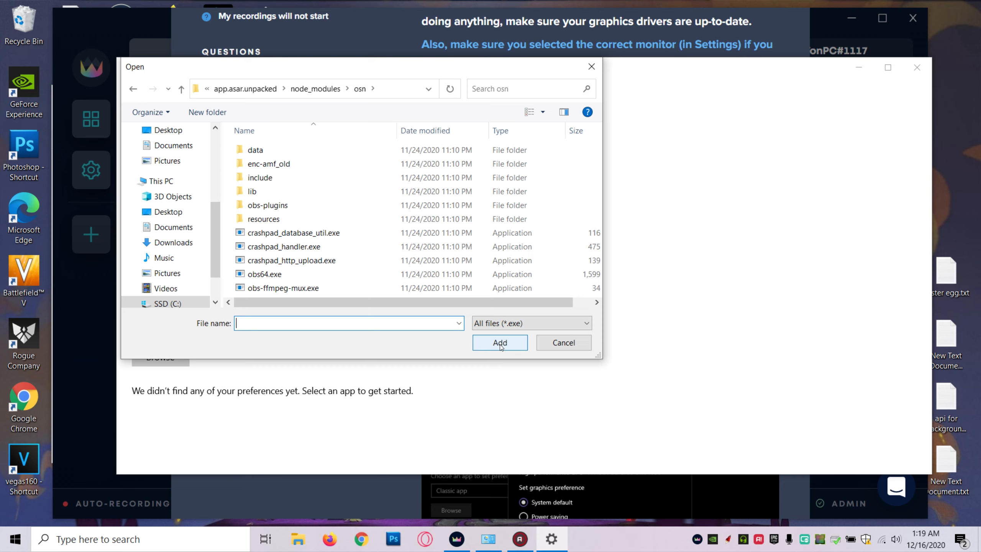
{"action": "left_click", "coordinate": [264, 275]}
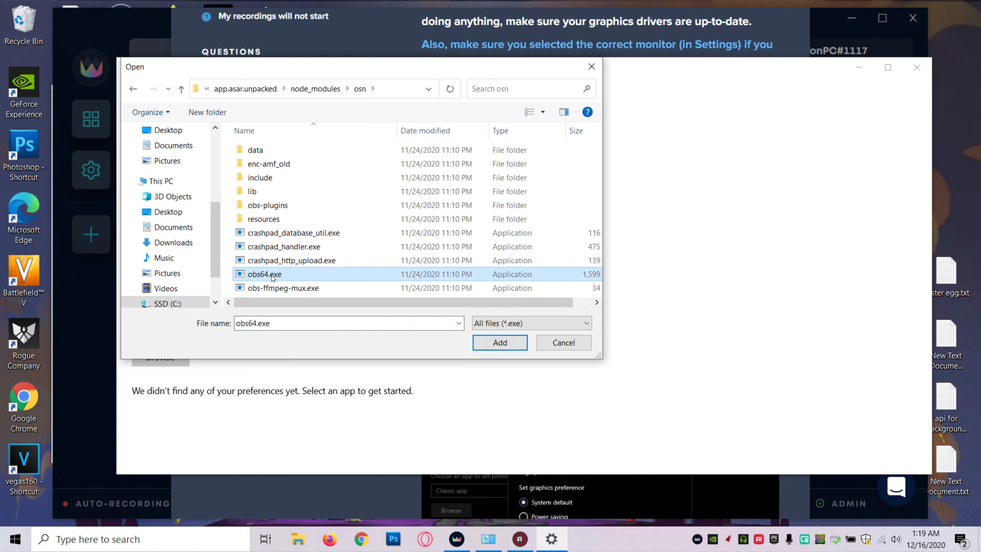
{"action": "mouse_move", "coordinate": [273, 277]}
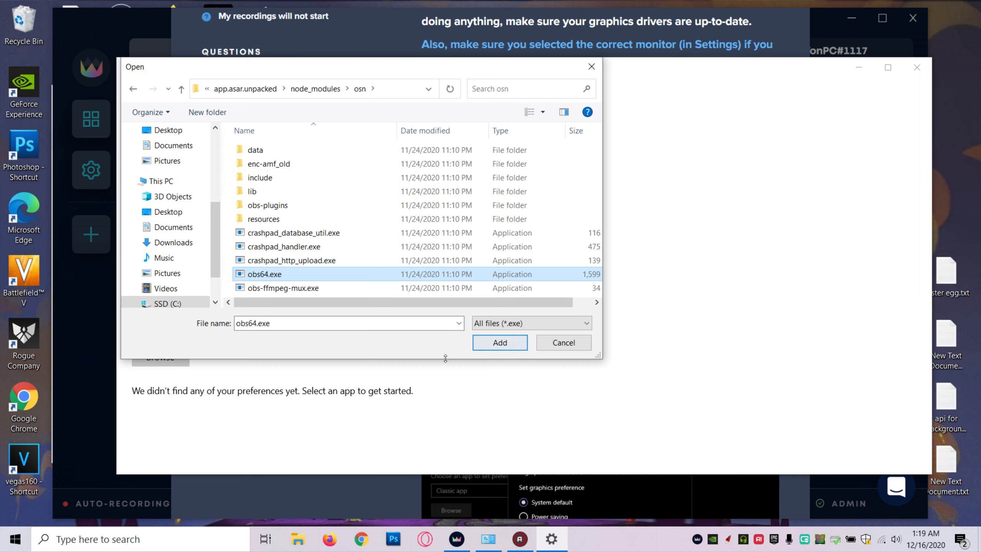
{"action": "left_click", "coordinate": [499, 342]}
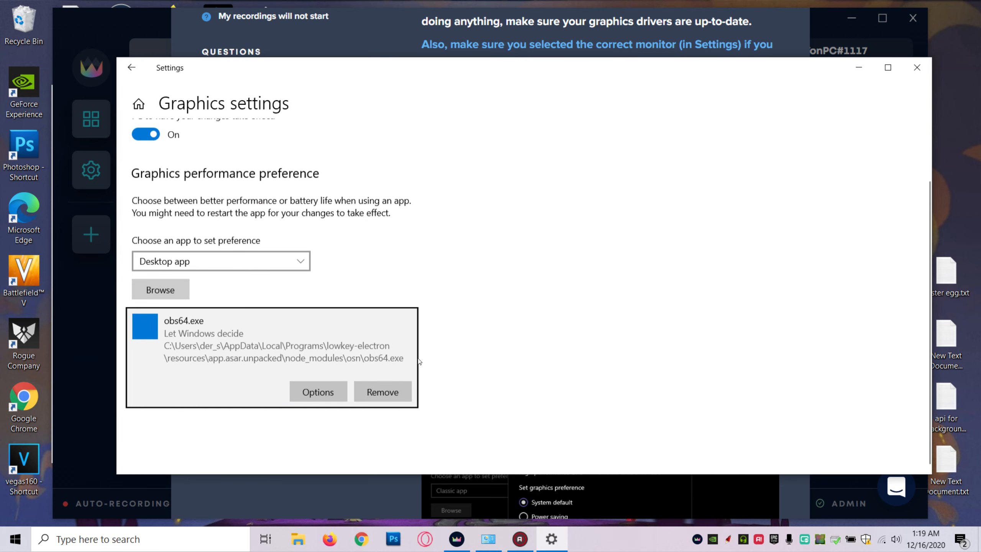
{"action": "left_click", "coordinate": [318, 391]}
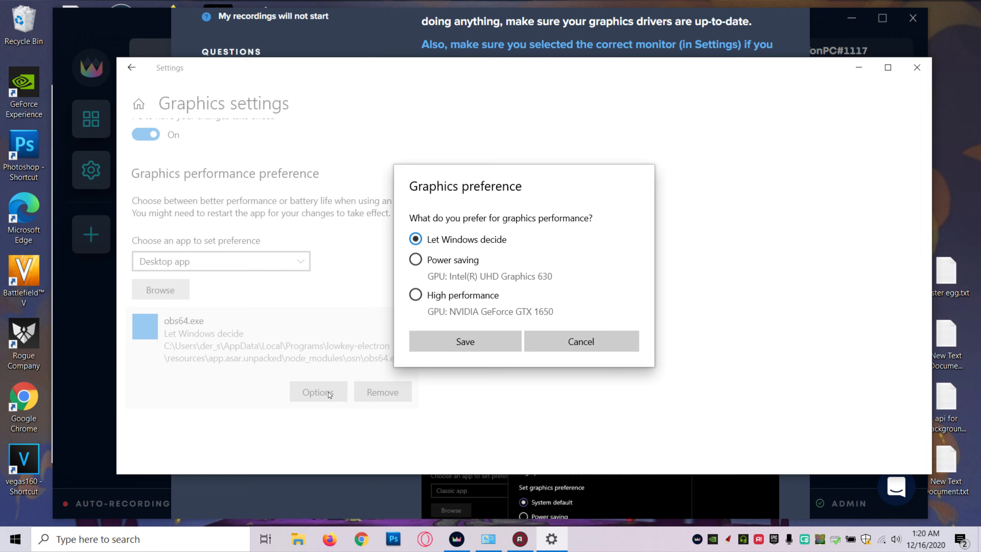
{"action": "mouse_move", "coordinate": [502, 292]}
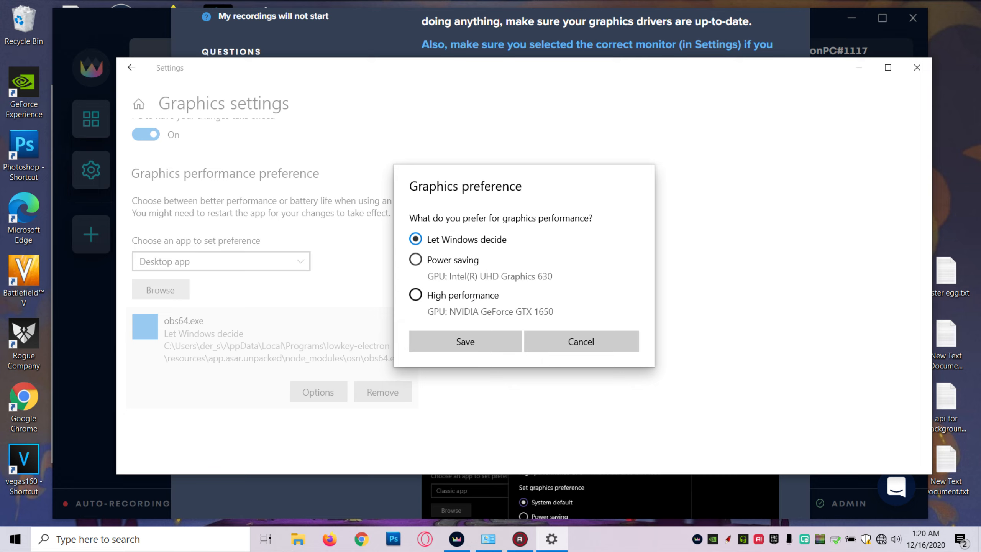
Save obs64.exe's graphics preference as Power saving (Intel UHD Graphics 630).
{"action": "left_click", "coordinate": [416, 260]}
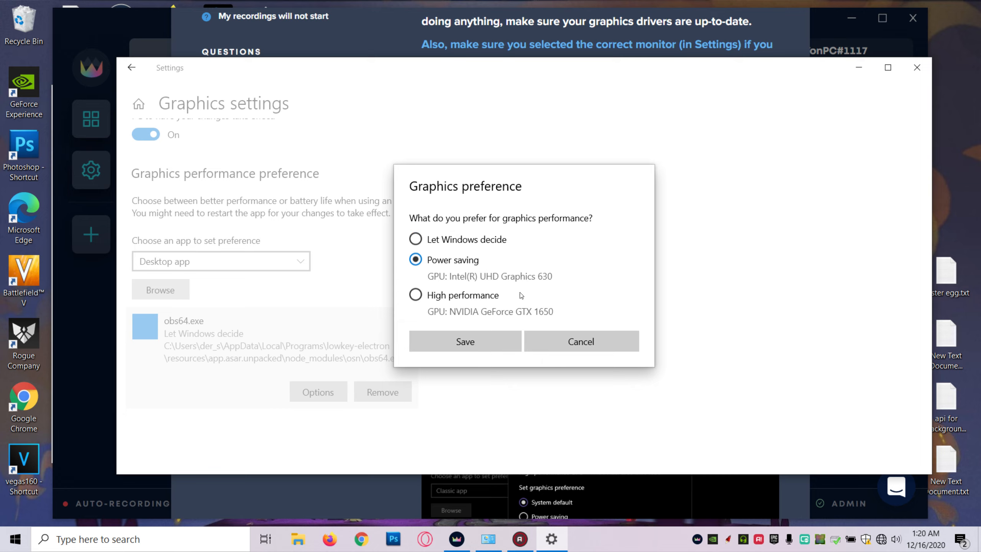
{"action": "mouse_move", "coordinate": [493, 276]}
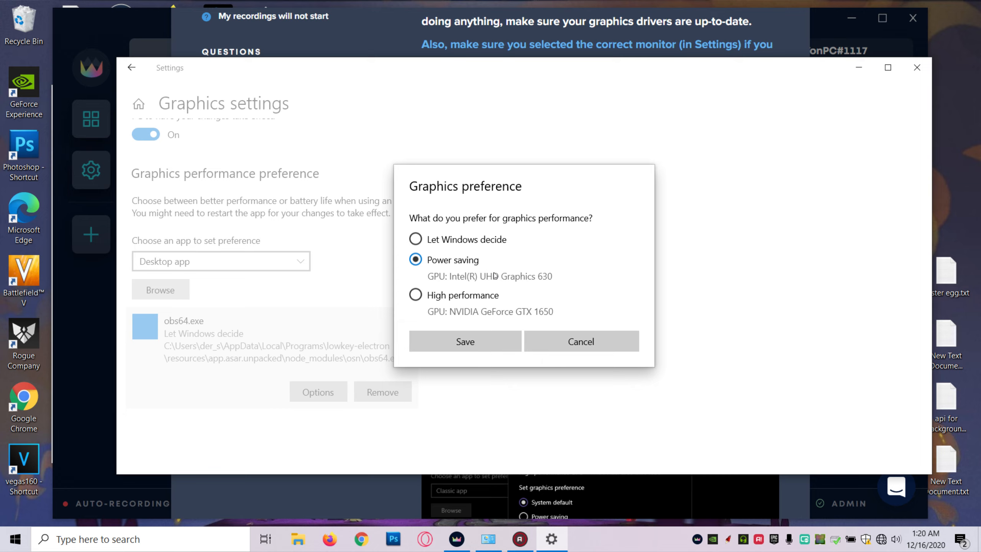
{"action": "mouse_move", "coordinate": [443, 274]}
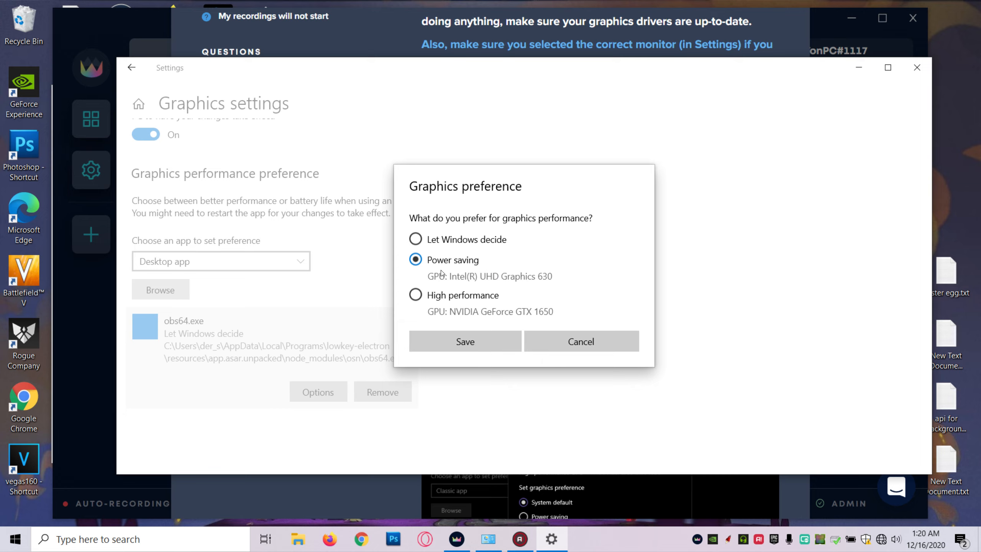
{"action": "left_click", "coordinate": [415, 295]}
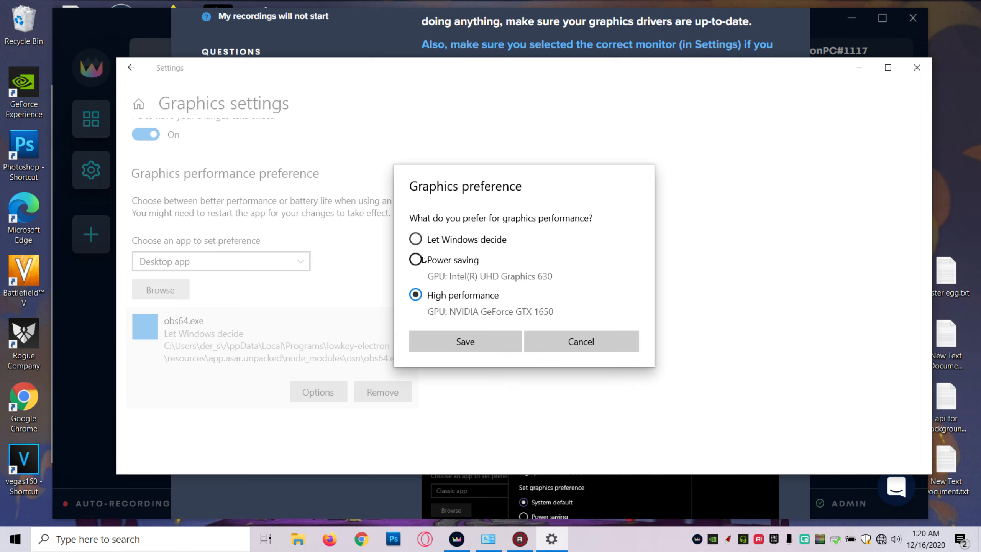
{"action": "left_click", "coordinate": [415, 260]}
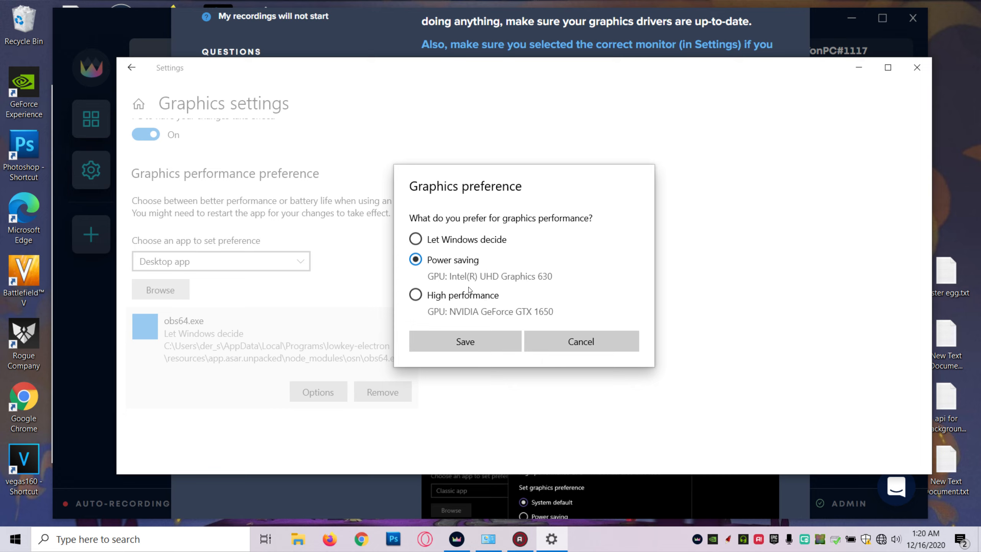
{"action": "mouse_move", "coordinate": [491, 349]}
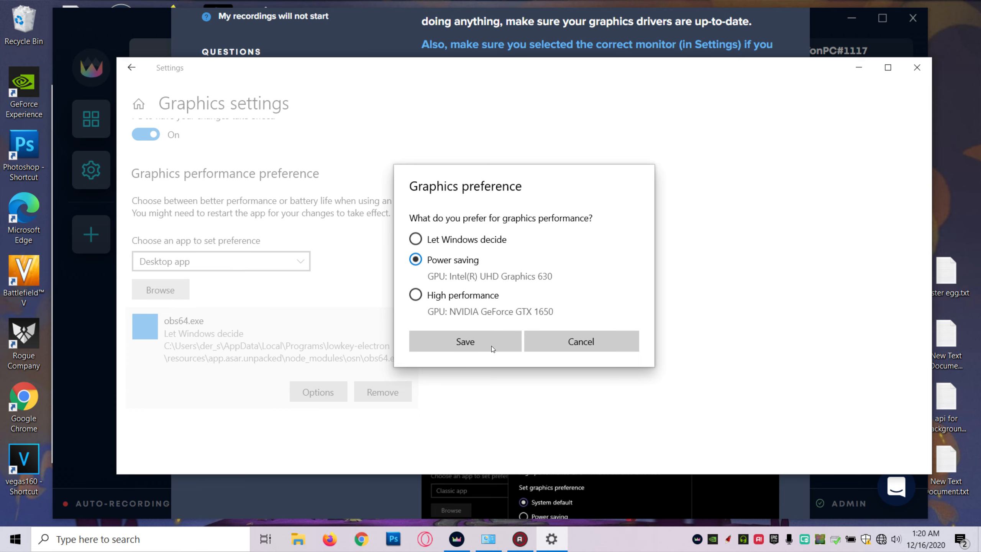
{"action": "left_click", "coordinate": [464, 341]}
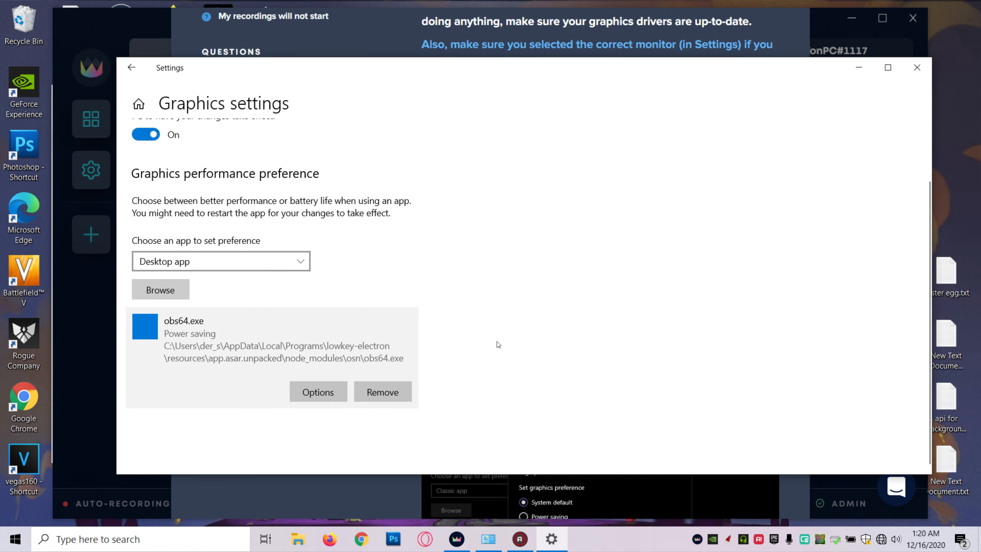
{"action": "mouse_move", "coordinate": [535, 368]}
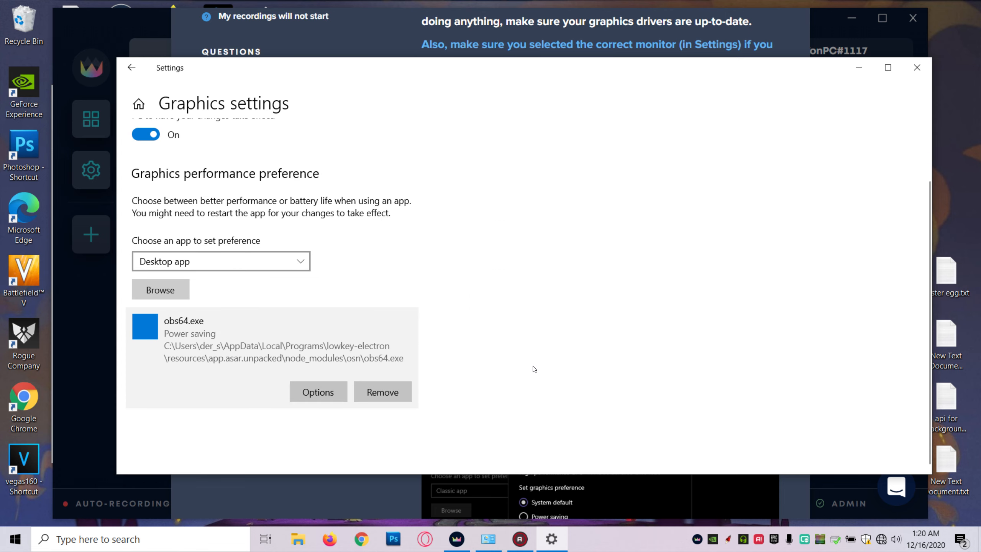
{"action": "mouse_move", "coordinate": [797, 279]}
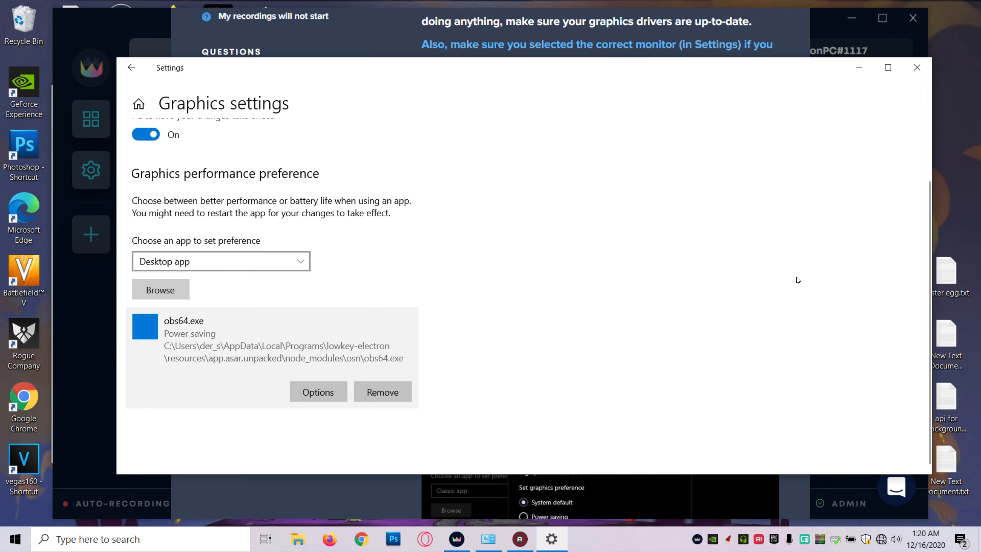
{"action": "mouse_move", "coordinate": [319, 362]}
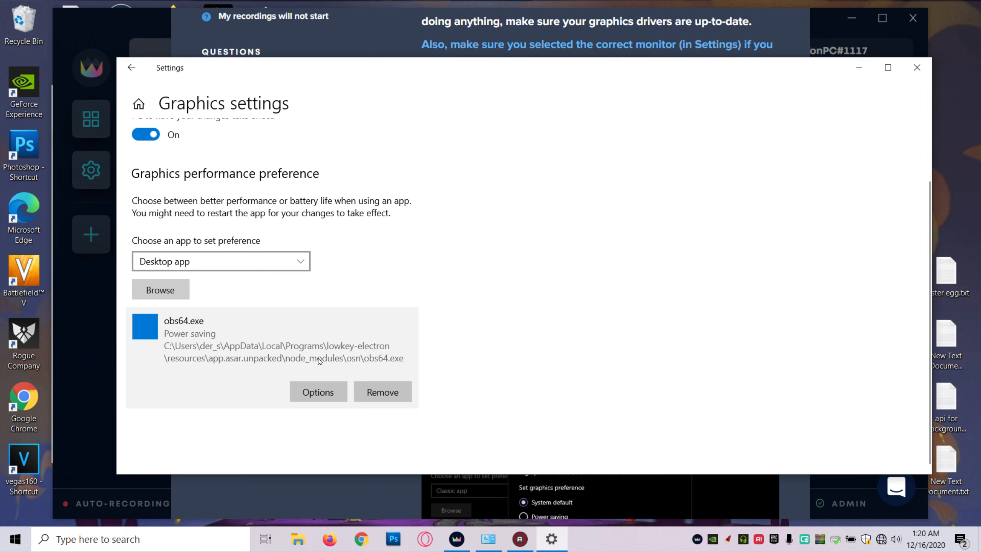
{"action": "mouse_move", "coordinate": [809, 240]}
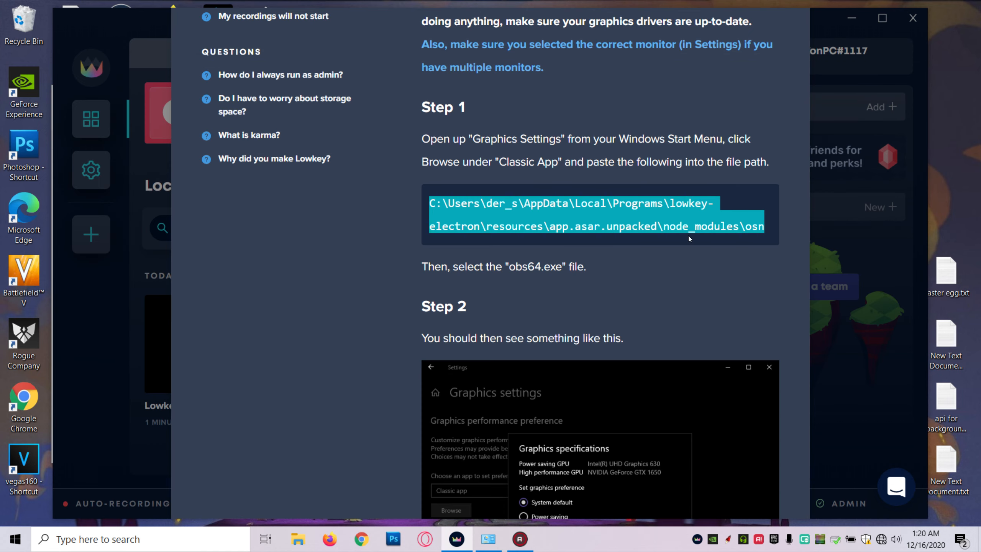
Scroll the FAQ panel down through the blank Display Capture fix.
{"action": "scroll", "scroll_direction": "down", "scroll_amount": 3}
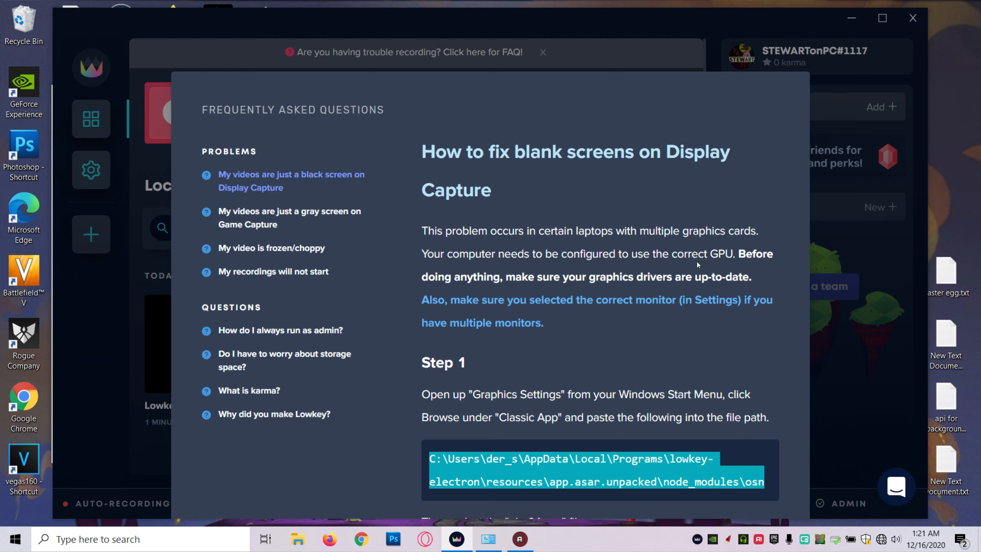
{"action": "mouse_move", "coordinate": [852, 38]}
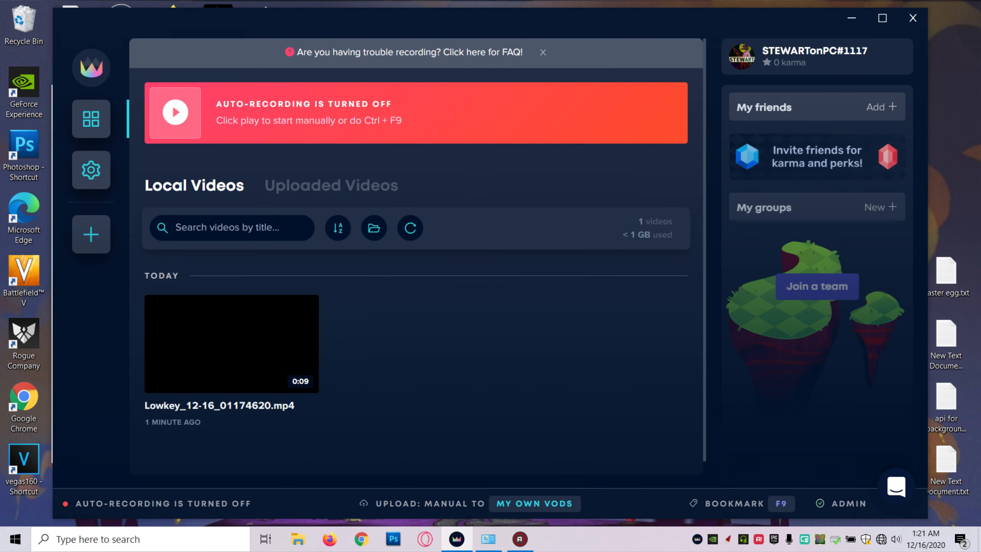
Record a 4-second test clip, play it back, and delete it after it shows black.
{"action": "left_click", "coordinate": [175, 114]}
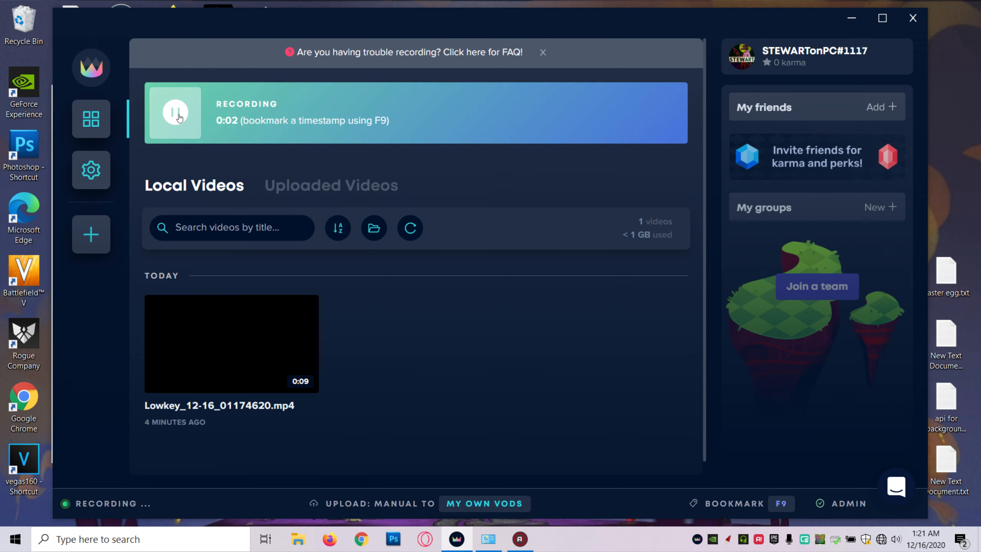
{"action": "left_click", "coordinate": [175, 114]}
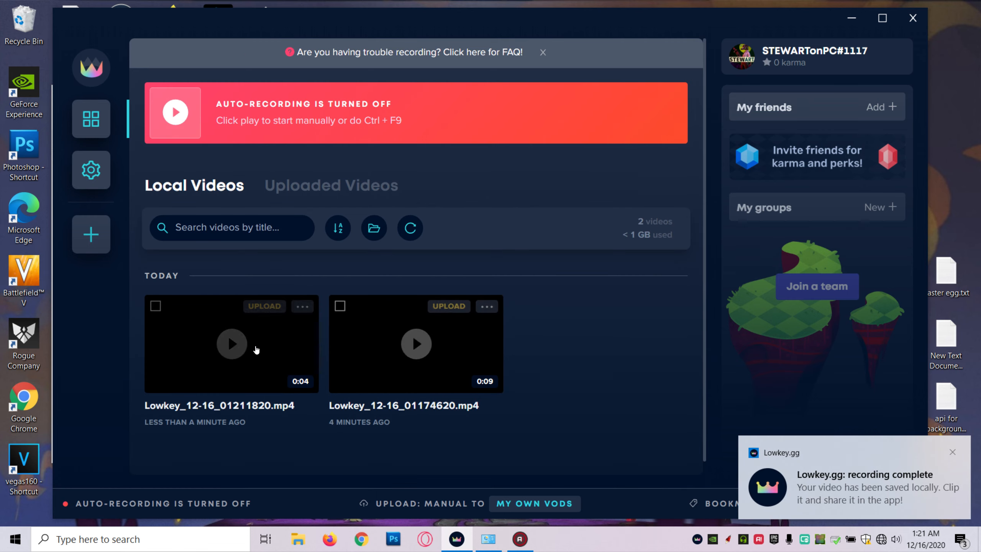
{"action": "left_click", "coordinate": [231, 343]}
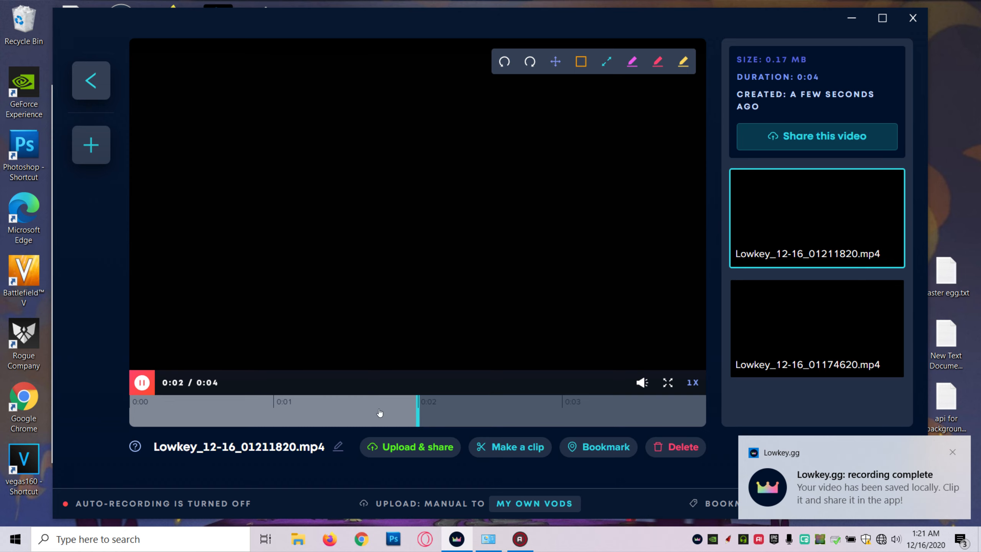
{"action": "left_click", "coordinate": [683, 447]}
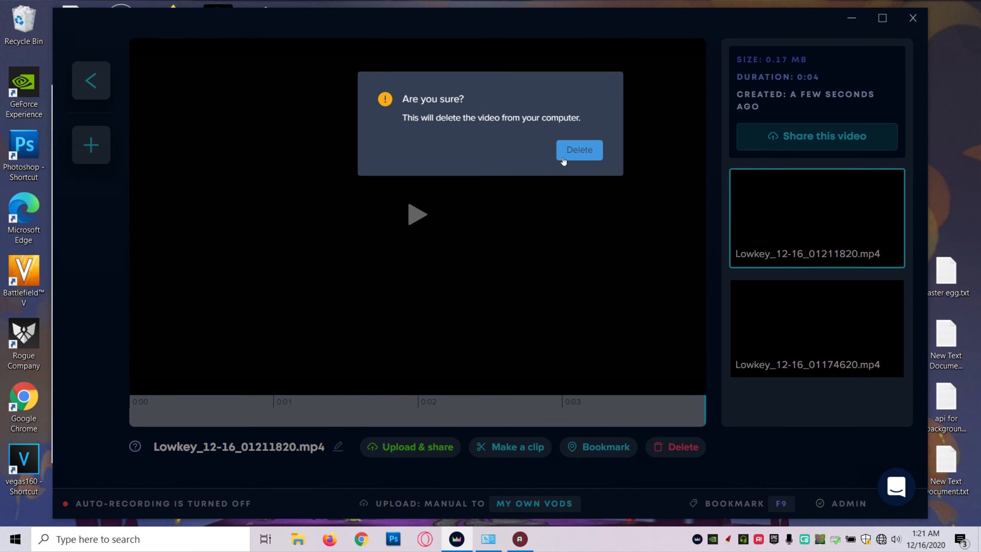
{"action": "left_click", "coordinate": [580, 150]}
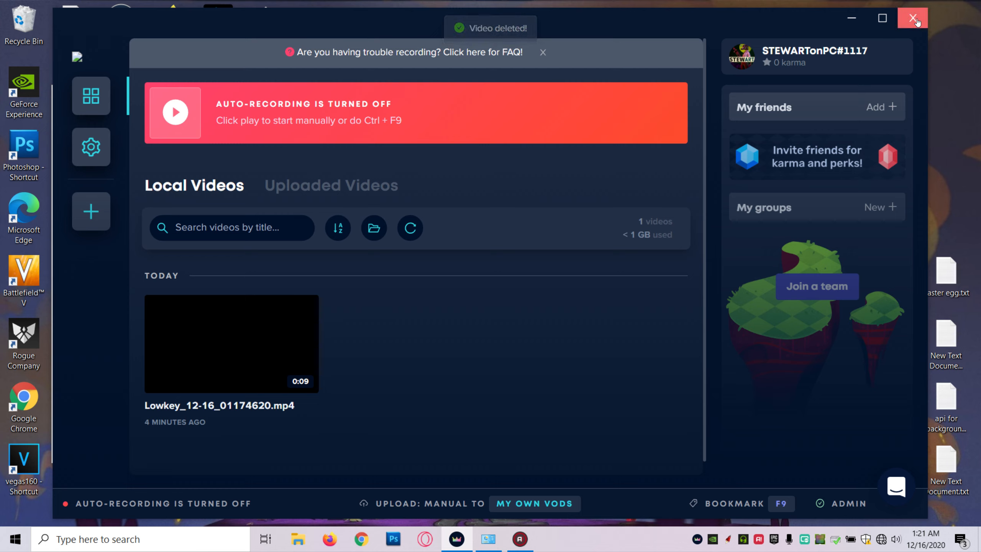
Close Lowkey, relaunch it and allow it to make changes in the UAC prompt.
{"action": "left_click", "coordinate": [912, 18]}
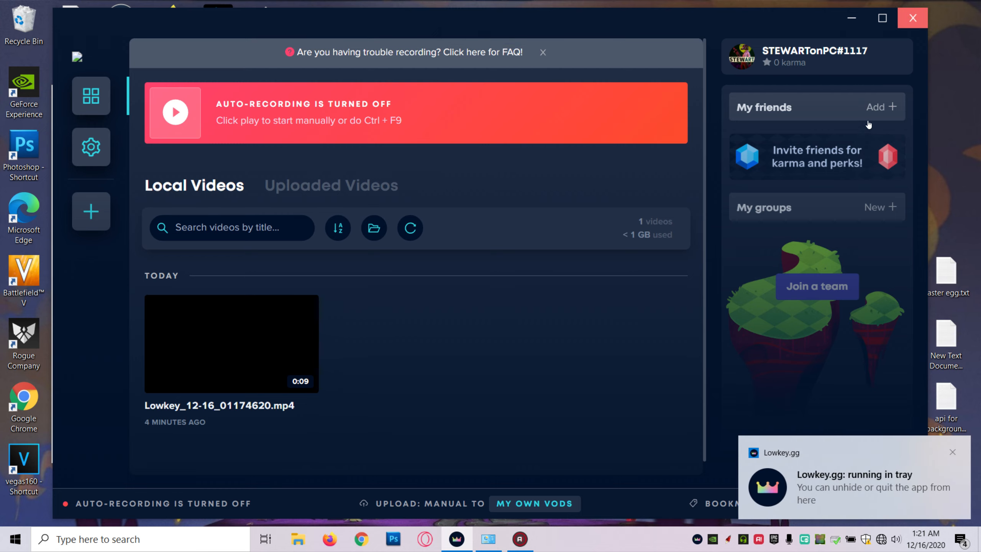
{"action": "mouse_move", "coordinate": [804, 253]}
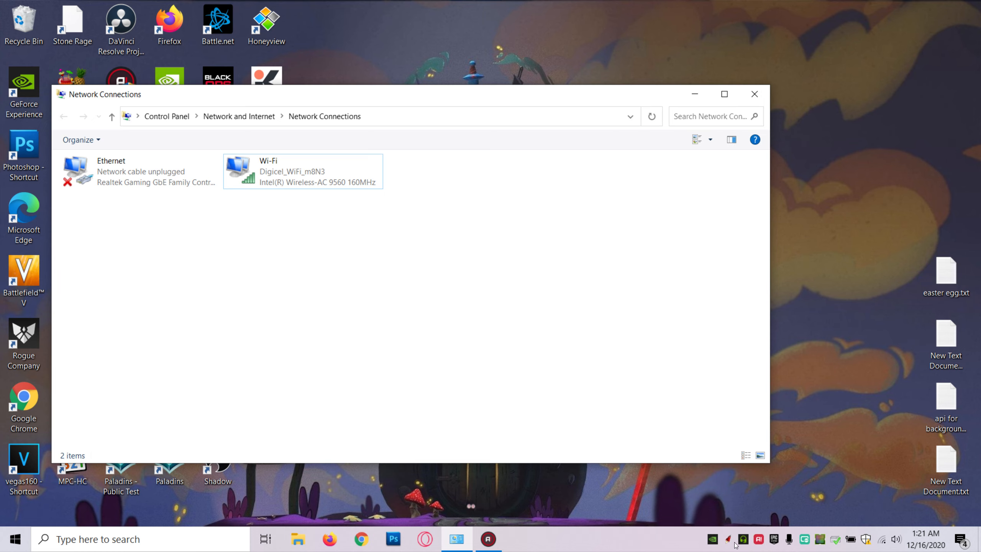
{"action": "mouse_move", "coordinate": [740, 116]}
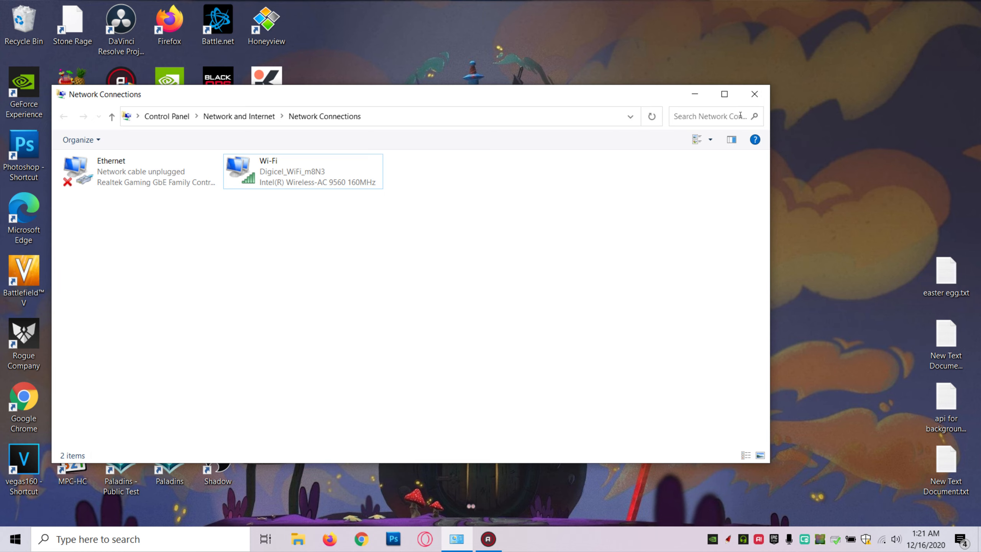
{"action": "left_click", "coordinate": [754, 93]}
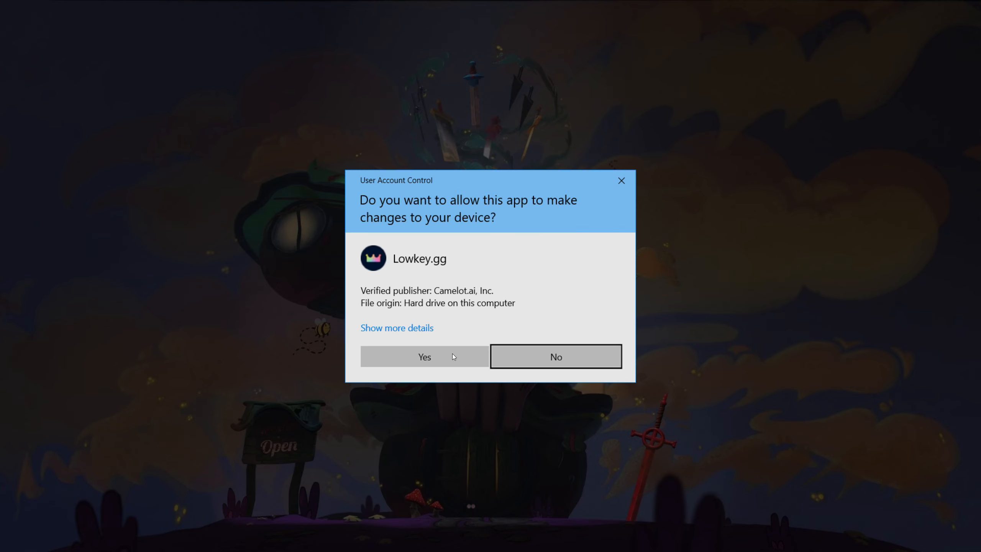
{"action": "left_click", "coordinate": [425, 356]}
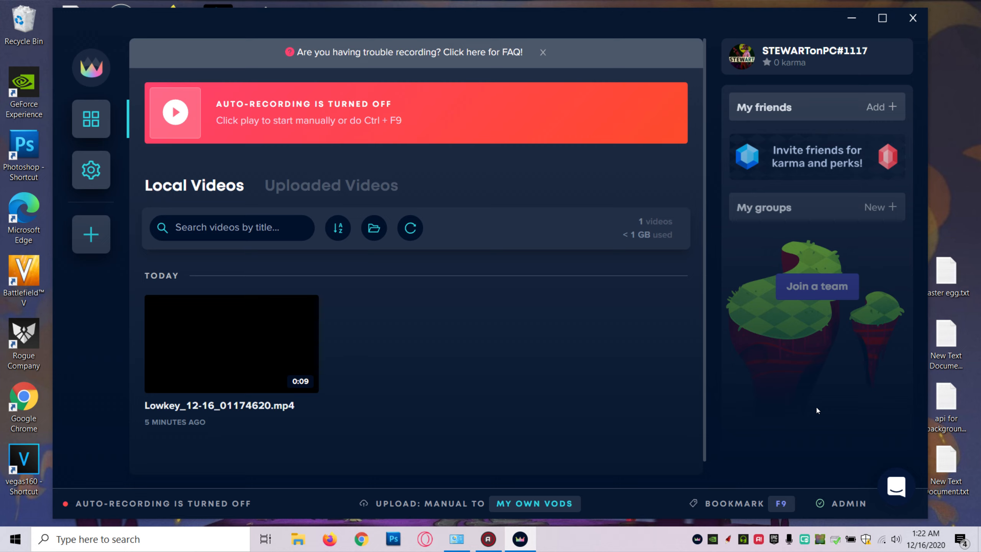
{"action": "mouse_move", "coordinate": [259, 81]}
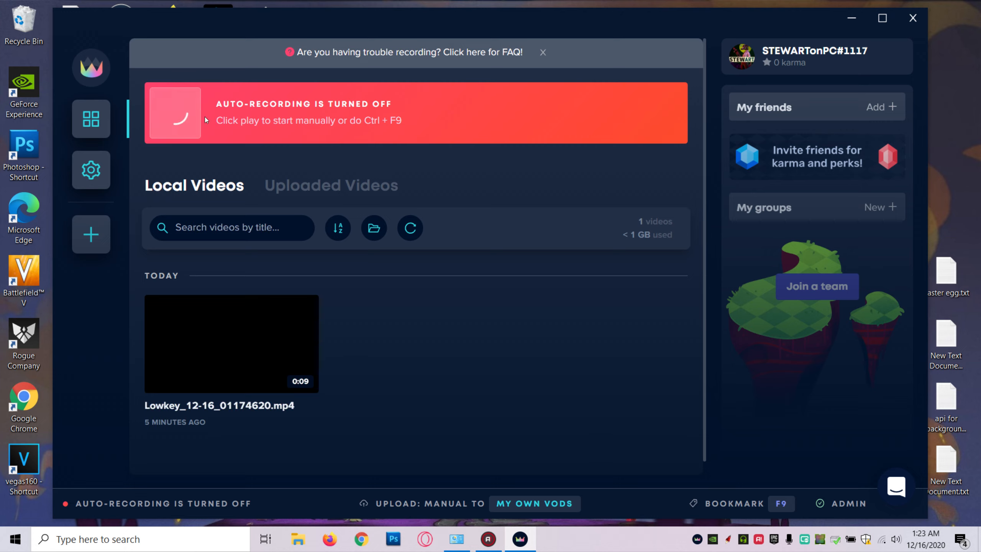
Record a 14-second test clip and play it, now showing the real screen contents.
{"action": "left_click", "coordinate": [175, 114]}
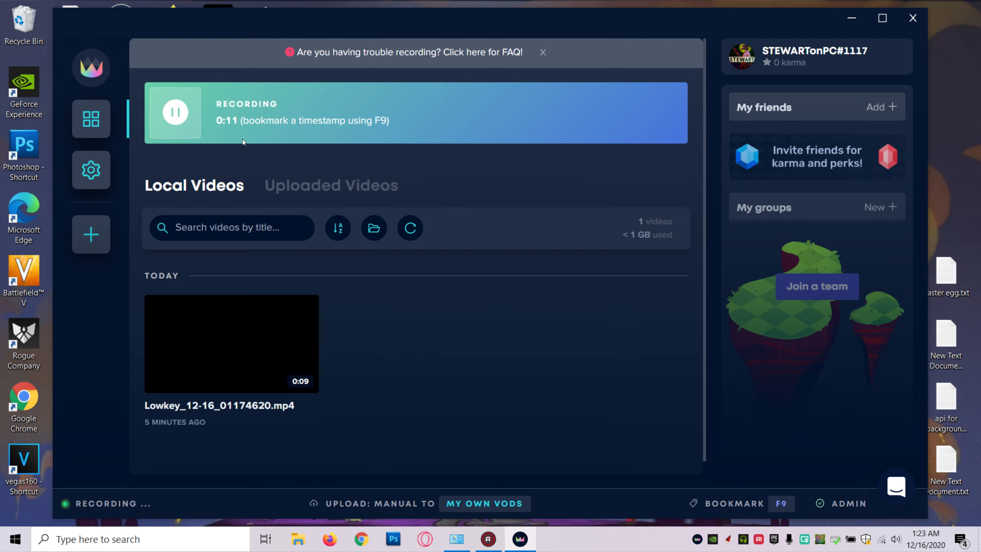
{"action": "left_click", "coordinate": [173, 113]}
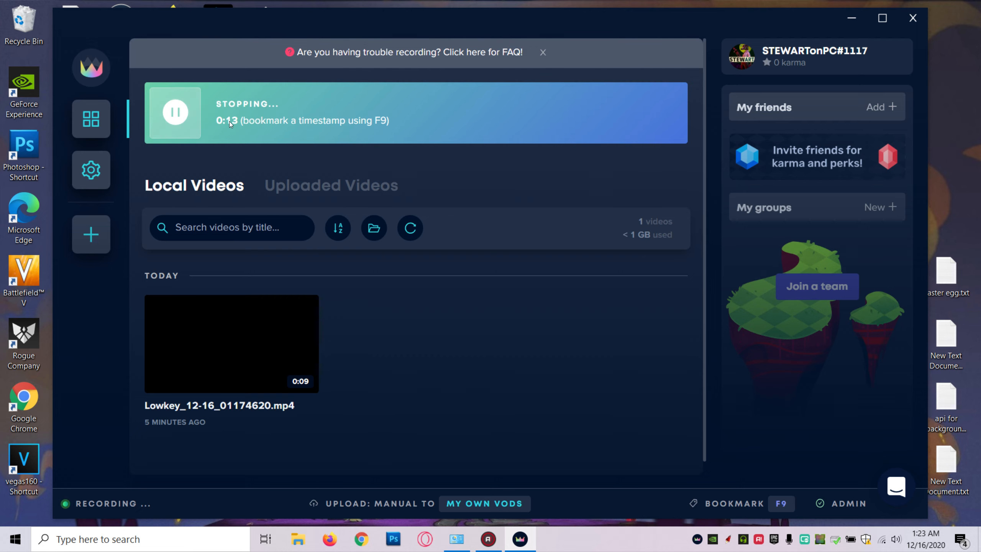
{"action": "left_click", "coordinate": [175, 111]}
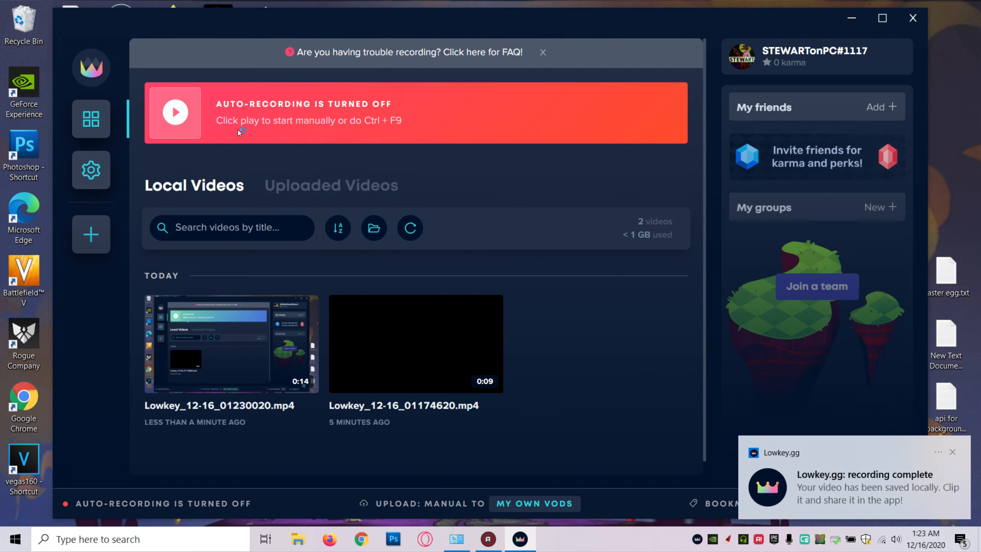
{"action": "mouse_move", "coordinate": [236, 351]}
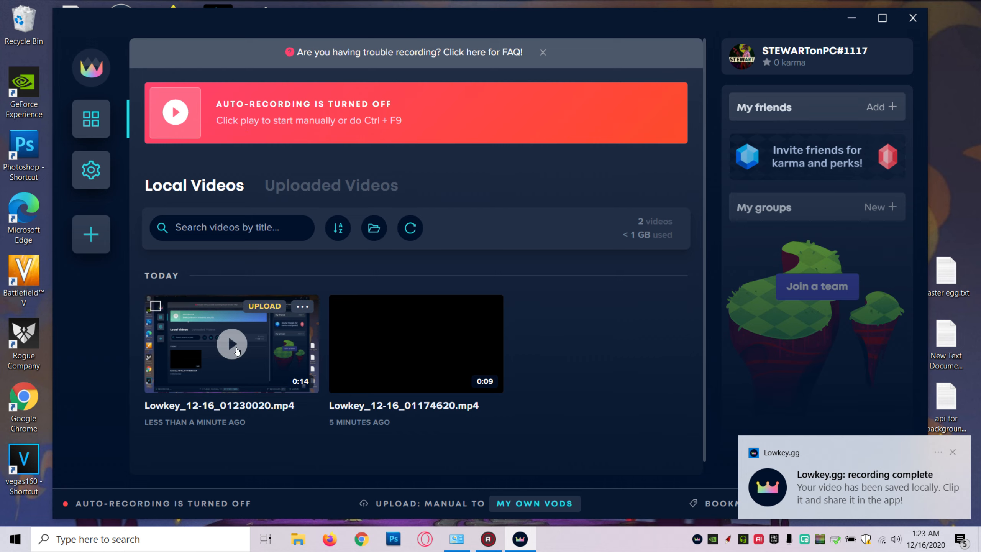
{"action": "mouse_move", "coordinate": [235, 347]}
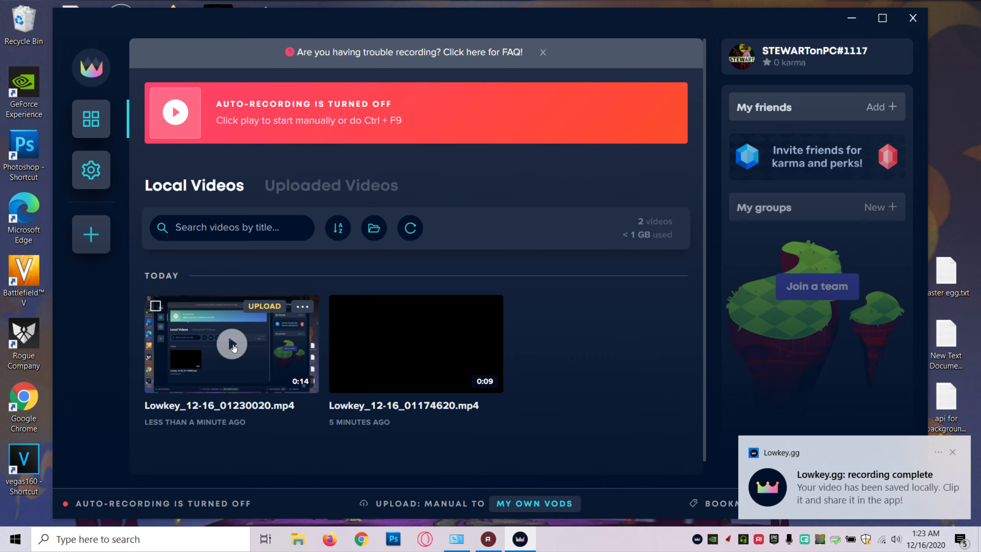
{"action": "left_click", "coordinate": [233, 344]}
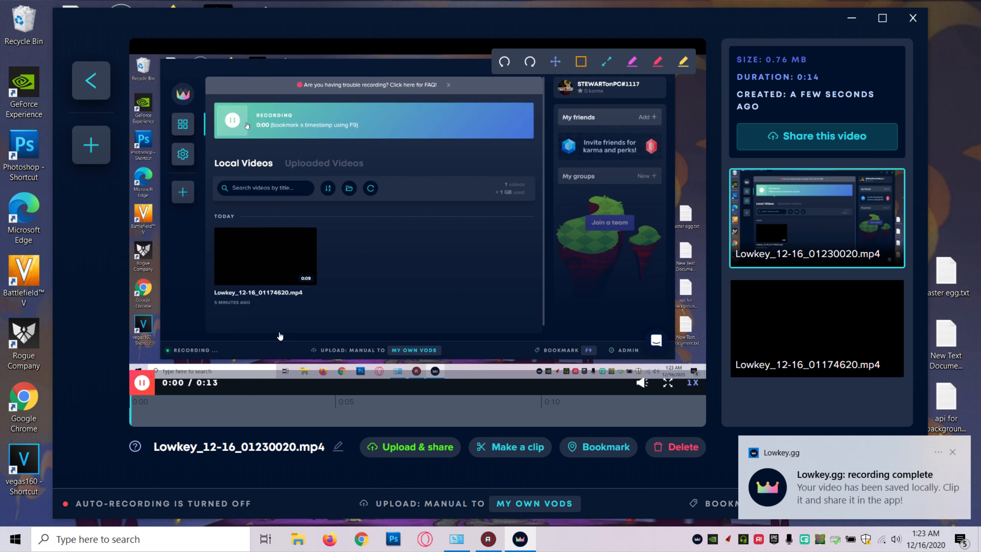